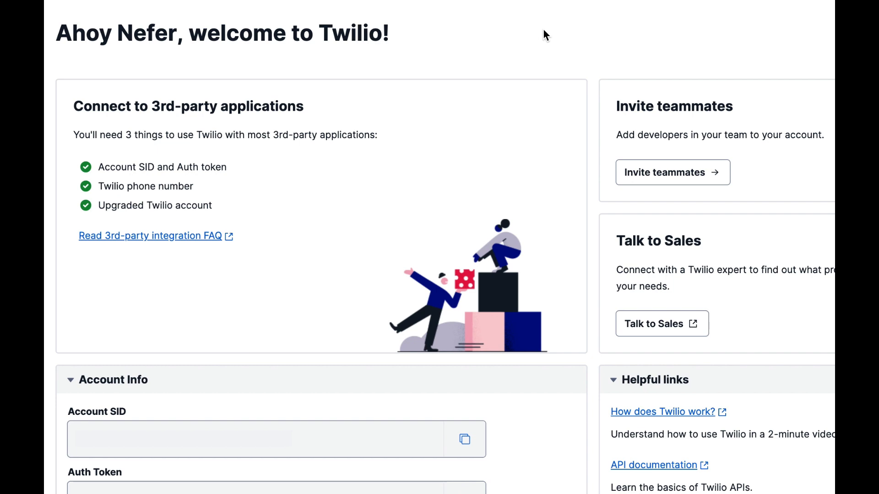
Save the Twilio Account SID and Auth Token connection for the Send SMS step.
{"action": "scroll", "scroll_direction": "down", "scroll_amount": 3}
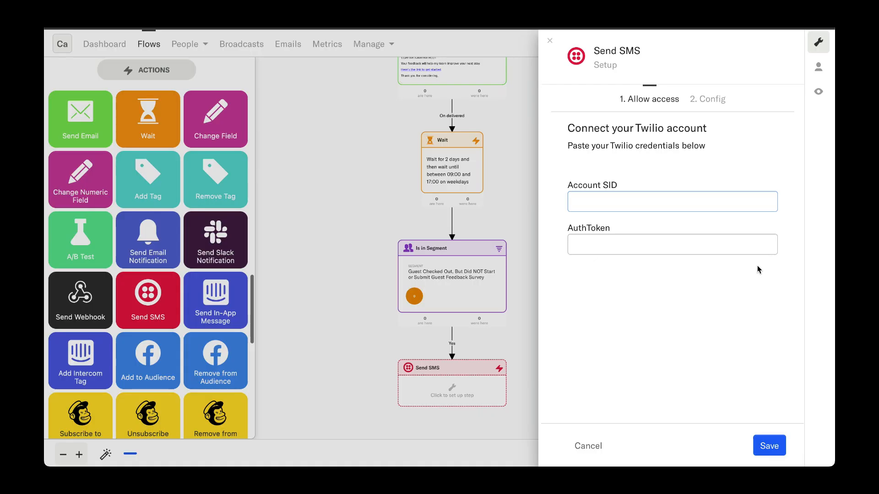
{"action": "mouse_move", "coordinate": [769, 446]}
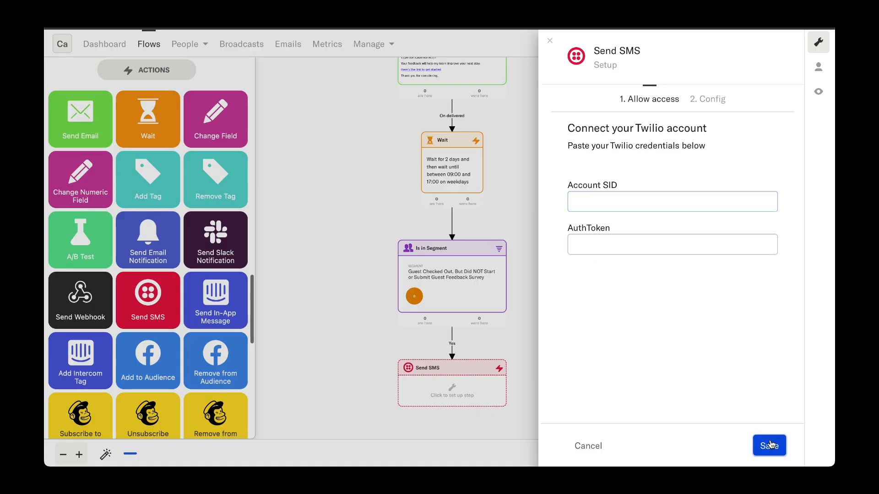
{"action": "left_click", "coordinate": [768, 446]}
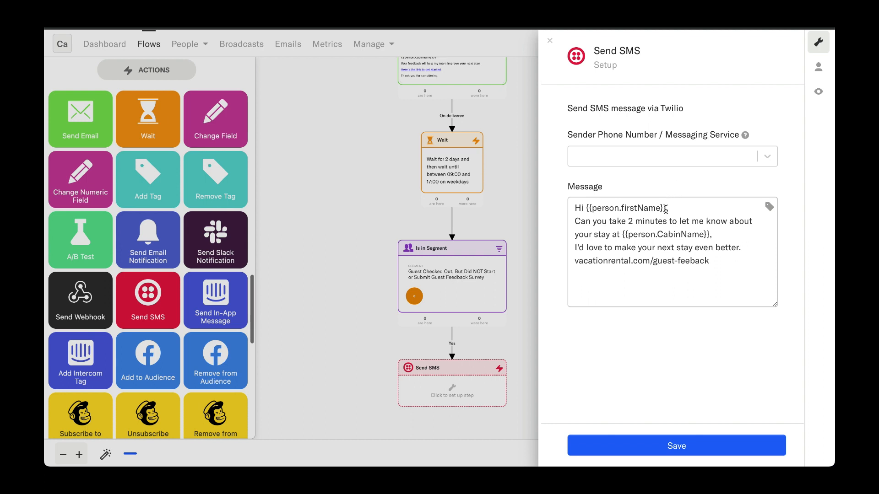
Save the SMS message with {{person.firstName}} and {{person.CabinName}}, then activate the Guest Checkout flow.
{"action": "double_click", "coordinate": [626, 208]}
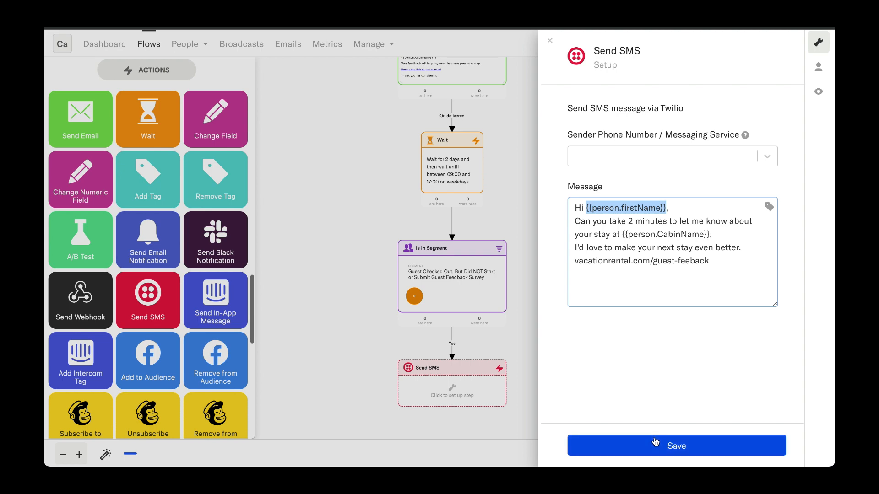
{"action": "left_click", "coordinate": [675, 446]}
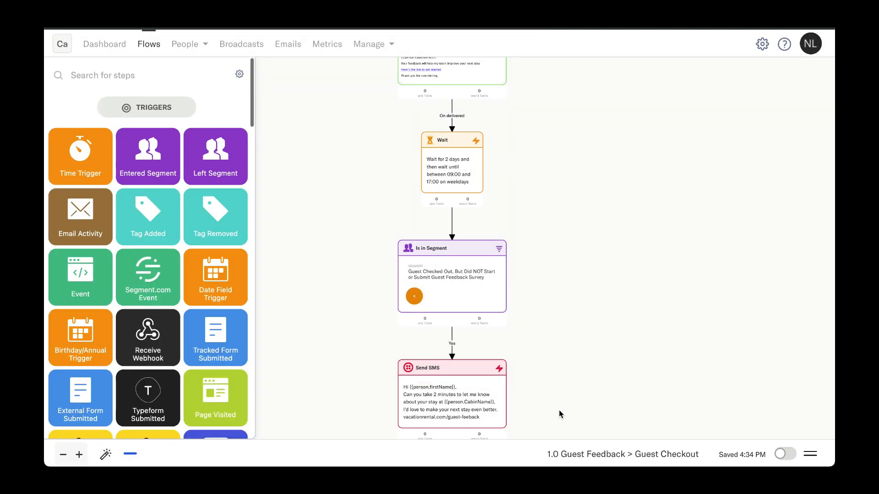
{"action": "mouse_move", "coordinate": [783, 453]}
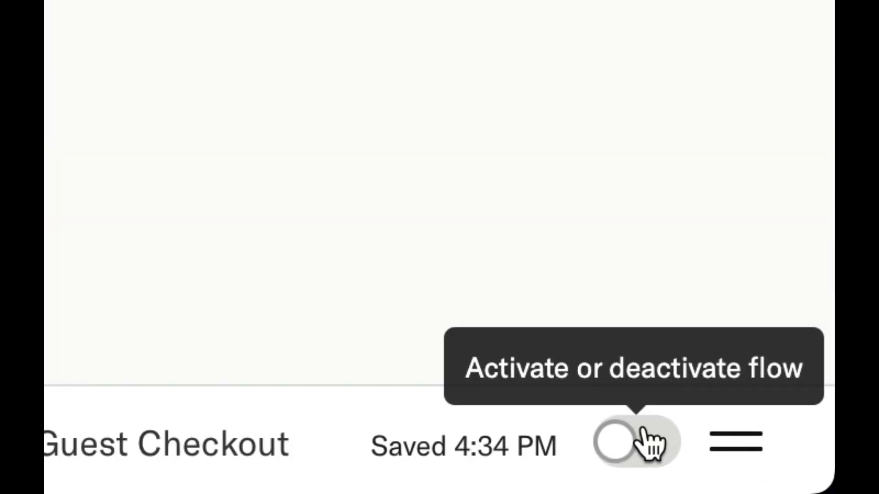
{"action": "left_click", "coordinate": [637, 442]}
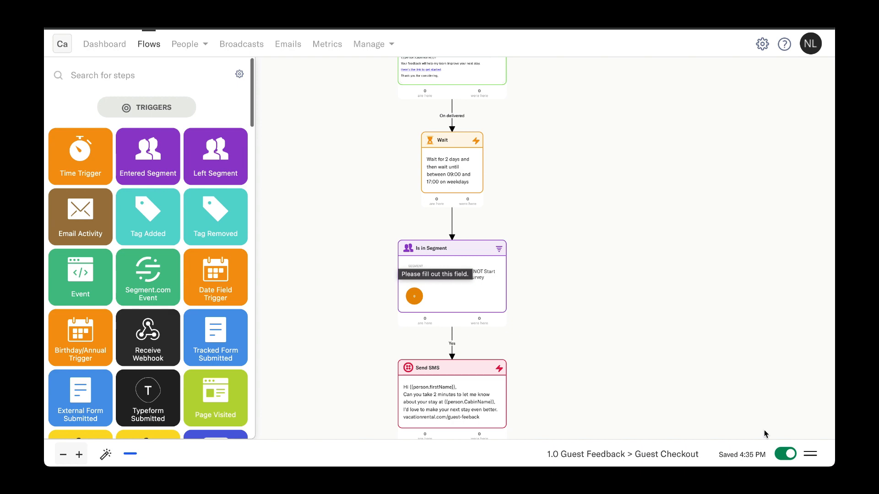